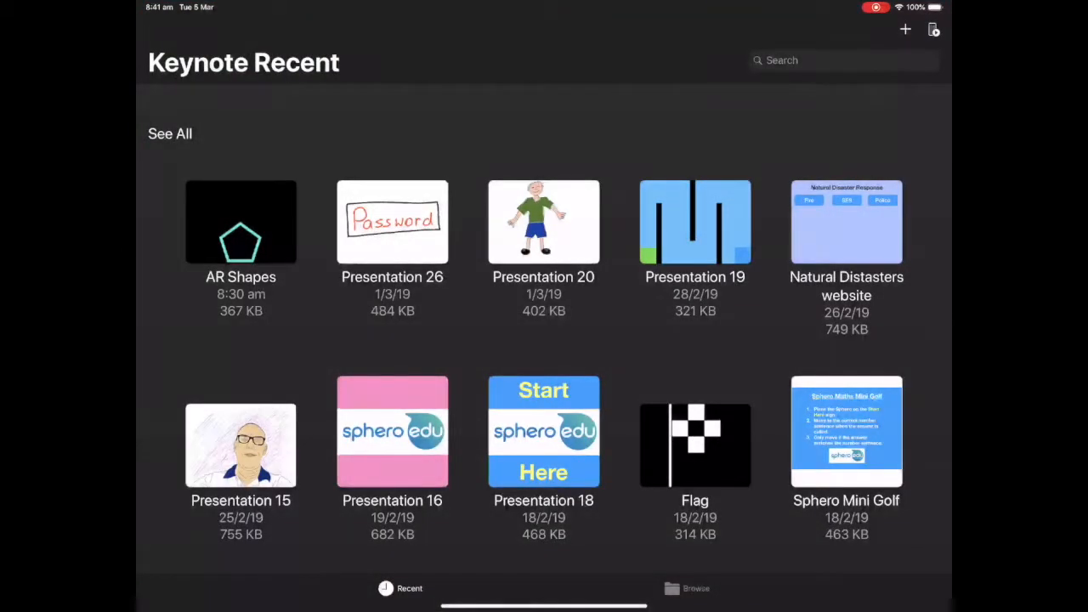
Create a new black-themed presentation, opening Presentation 21 on a black title slide.
click(904, 29)
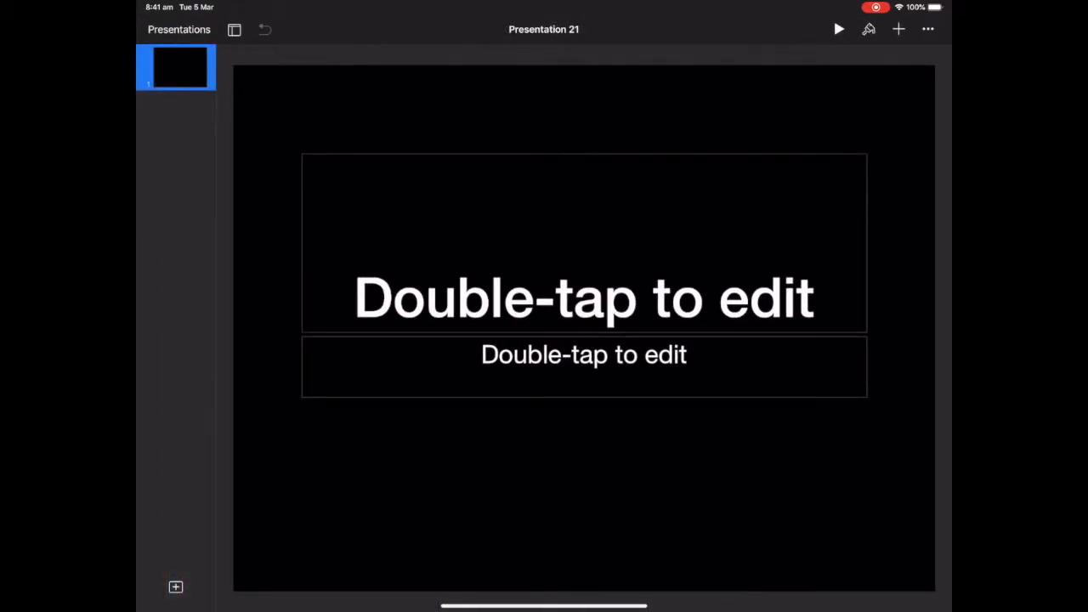
Add a second slide with a blank black layout.
click(176, 587)
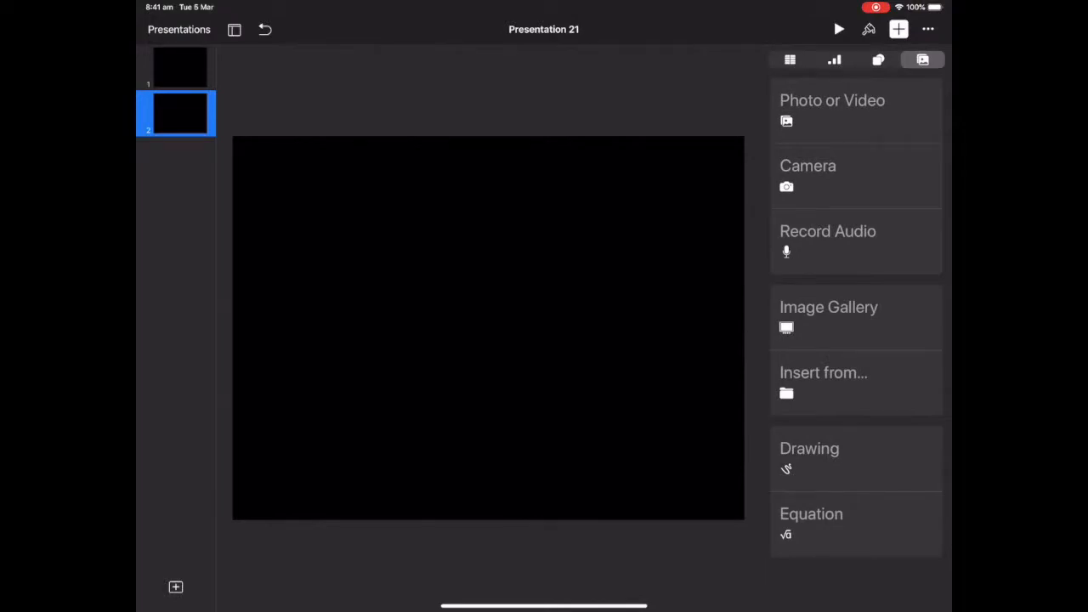
Insert a triangle shape and move it to the bottom centre of slide 2.
click(878, 59)
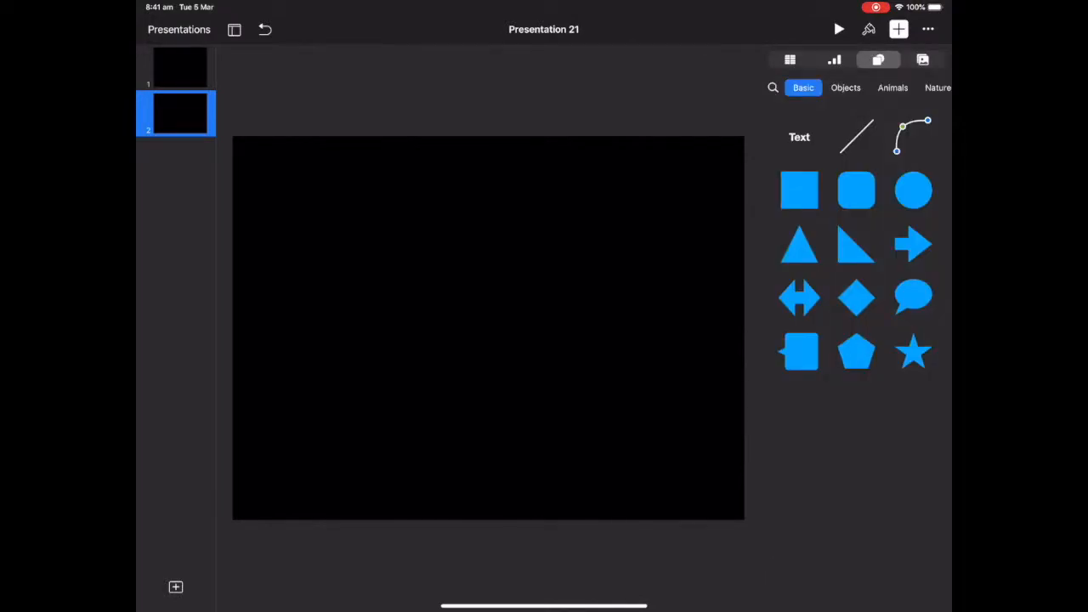
click(799, 244)
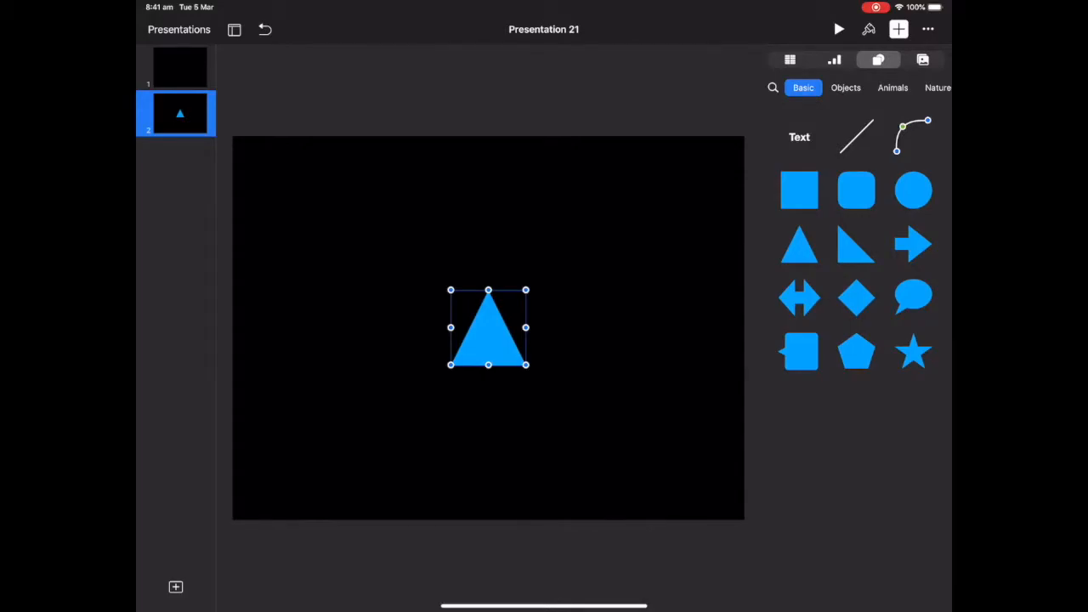
drag(488, 327, 488, 459)
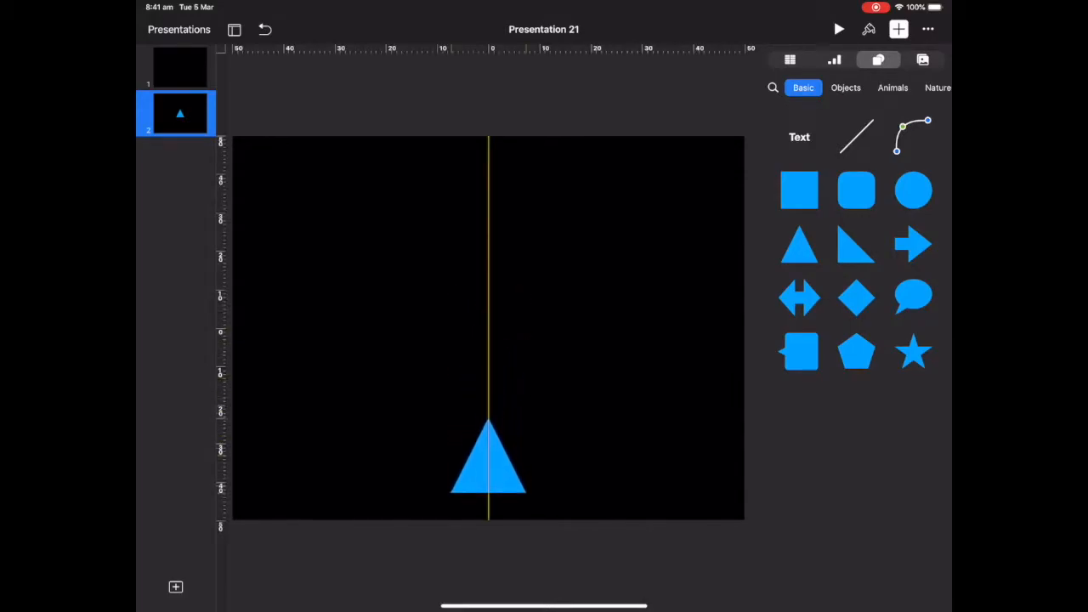
Enlarge the triangle to about 345 pt, centred on the bottom edge.
drag(489, 459, 488, 488)
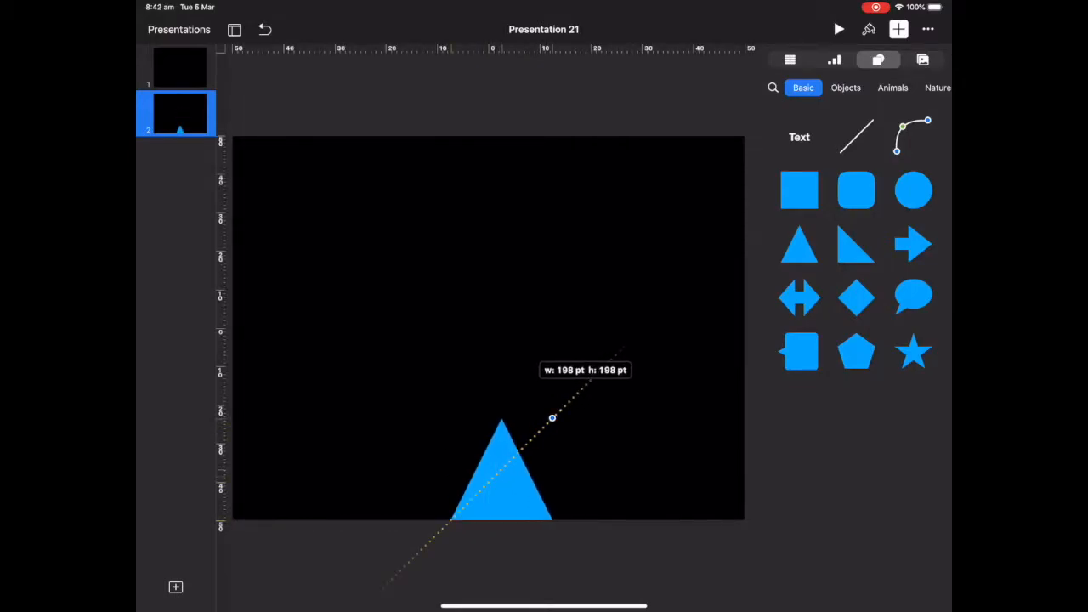
drag(552, 418, 625, 346)
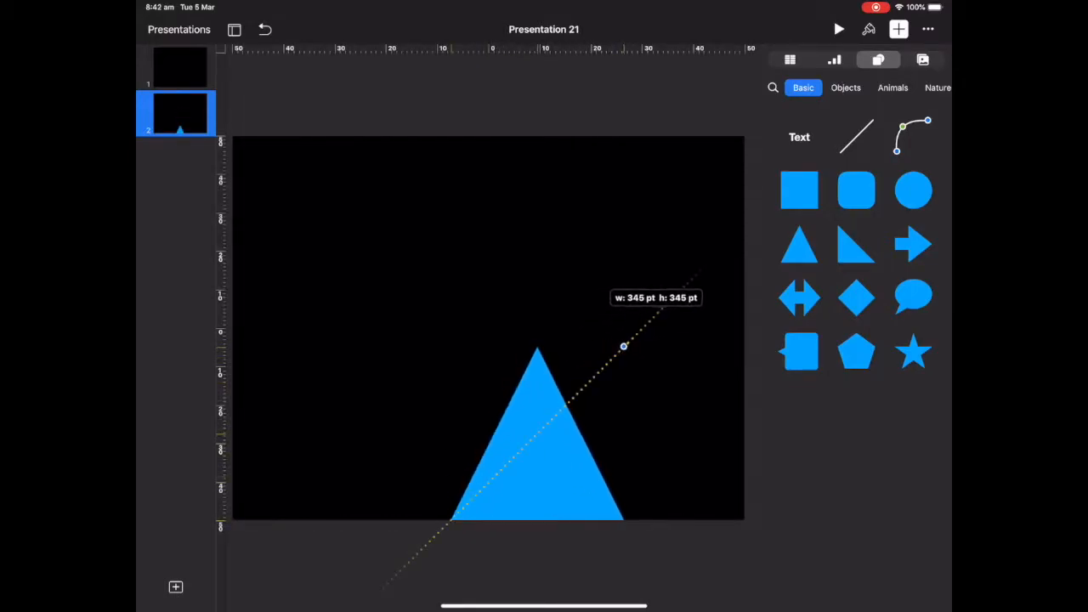
drag(625, 346, 642, 327)
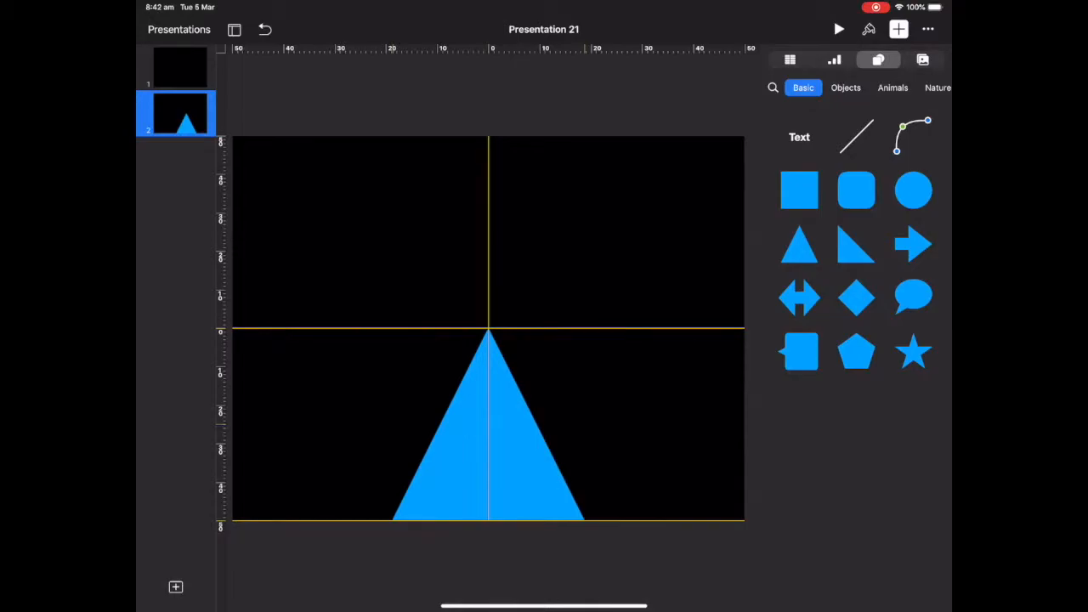
click(489, 442)
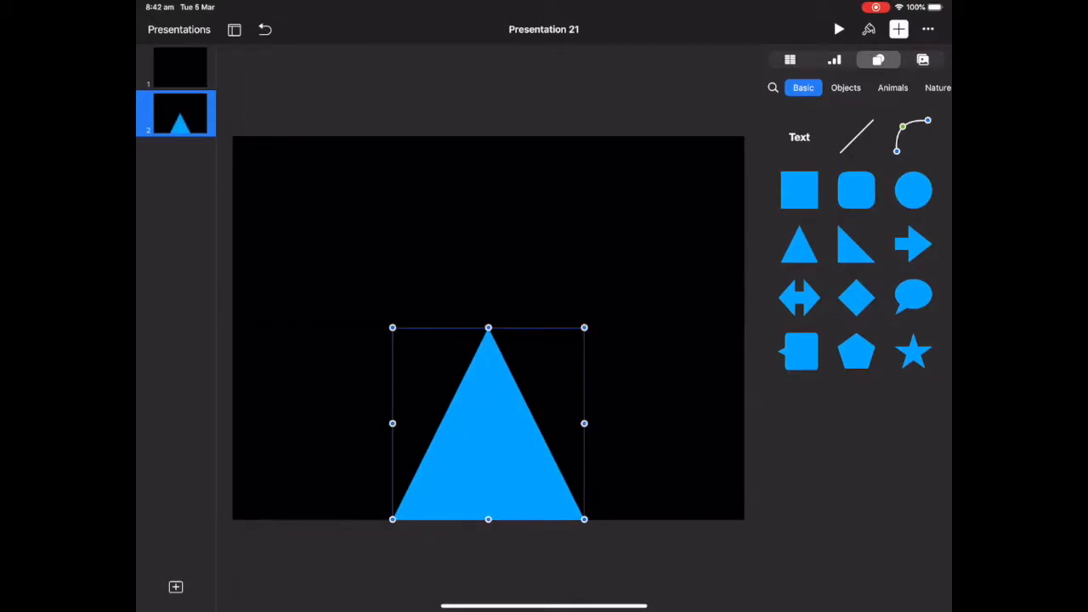
Turn on the triangle's border, colour it yellow and set its width to 20 pt.
click(867, 29)
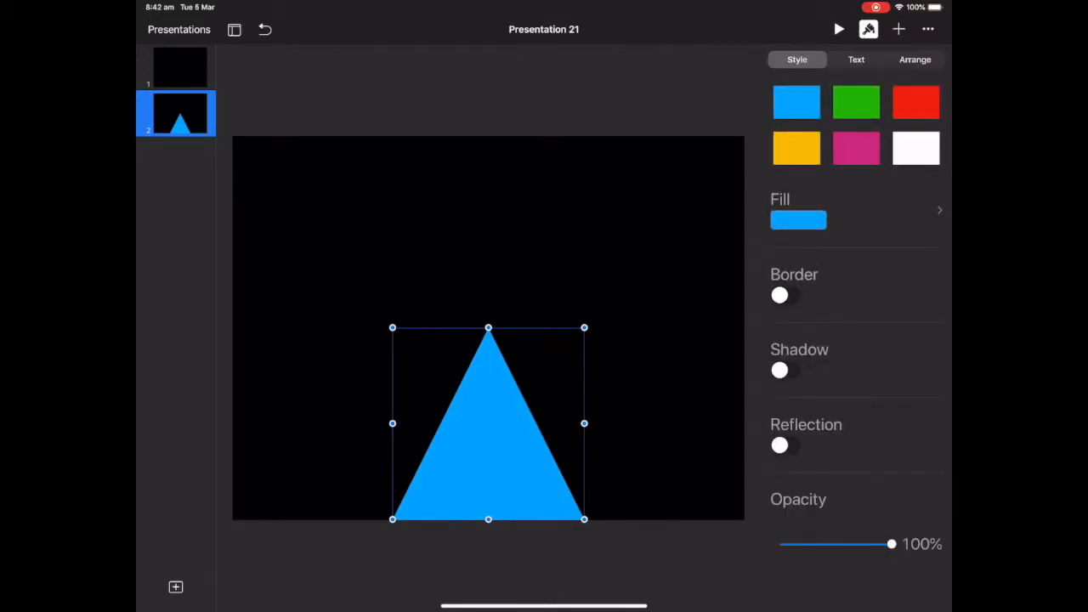
click(785, 295)
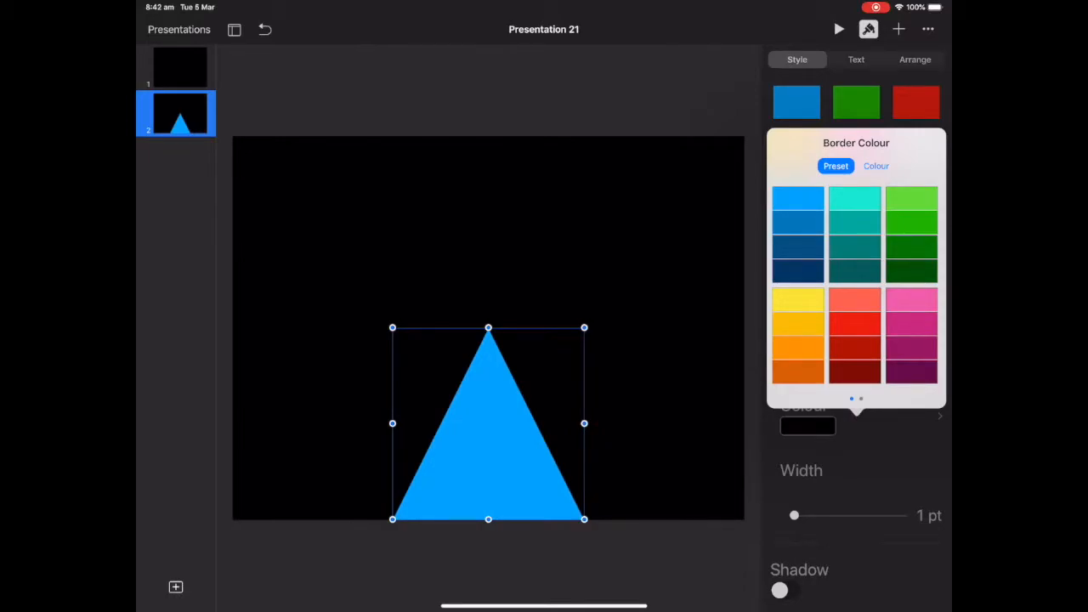
click(798, 301)
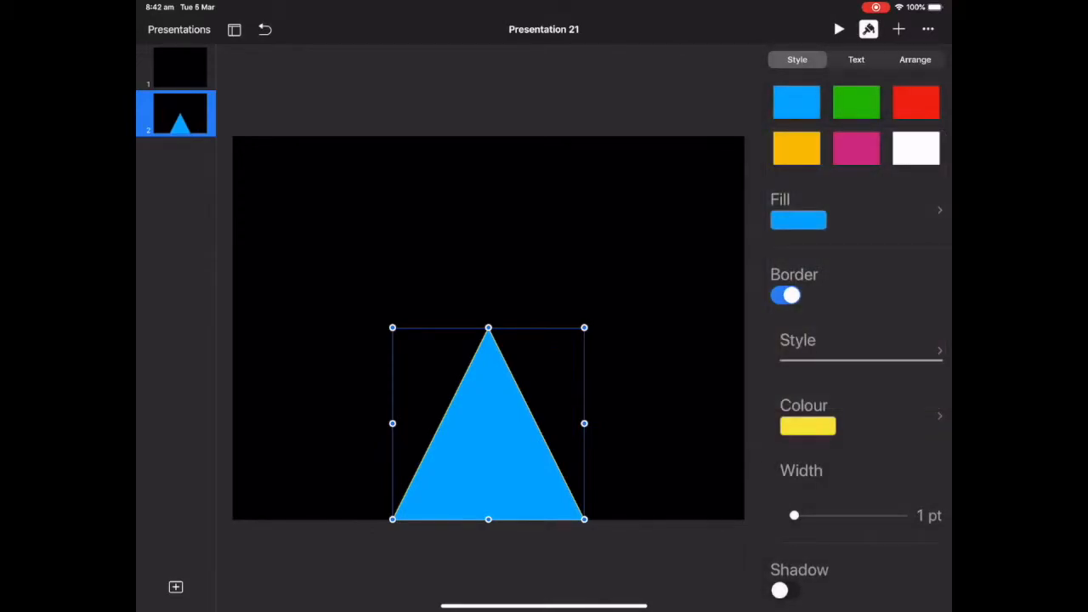
drag(794, 515, 833, 515)
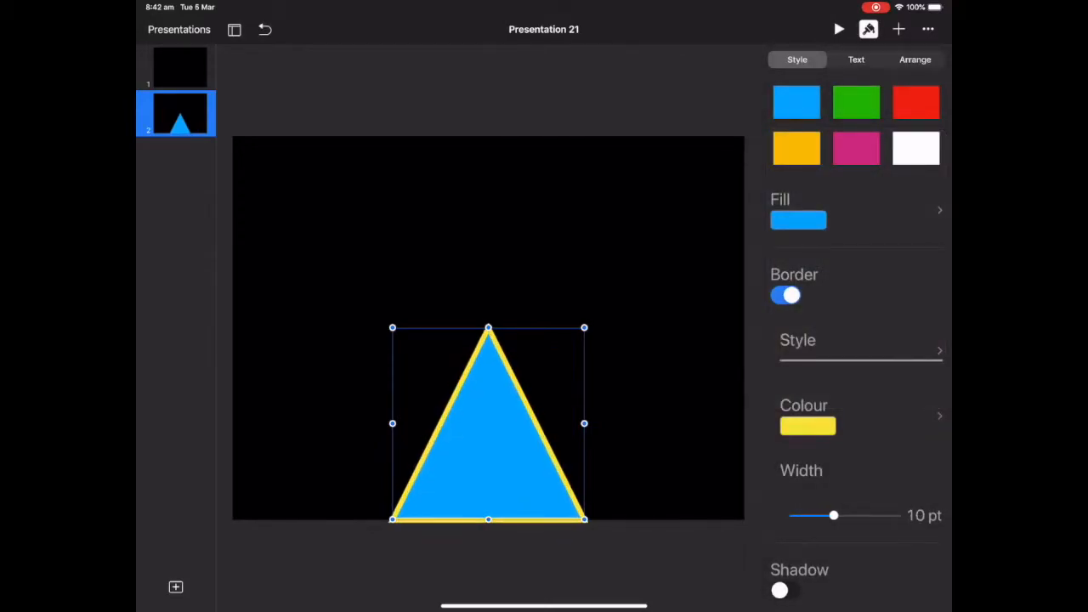
drag(833, 515, 863, 515)
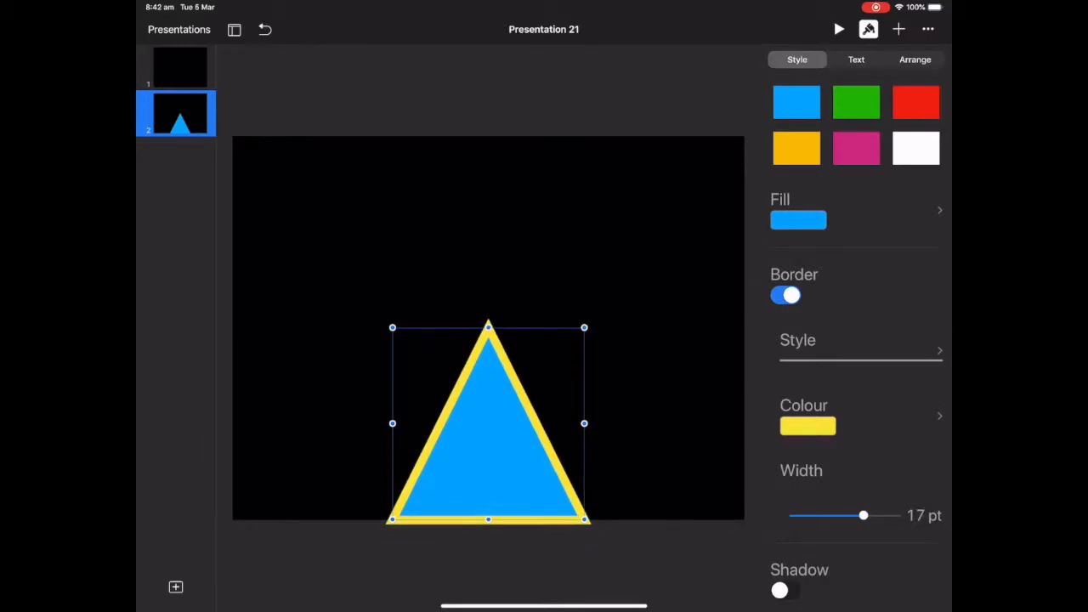
drag(864, 515, 874, 515)
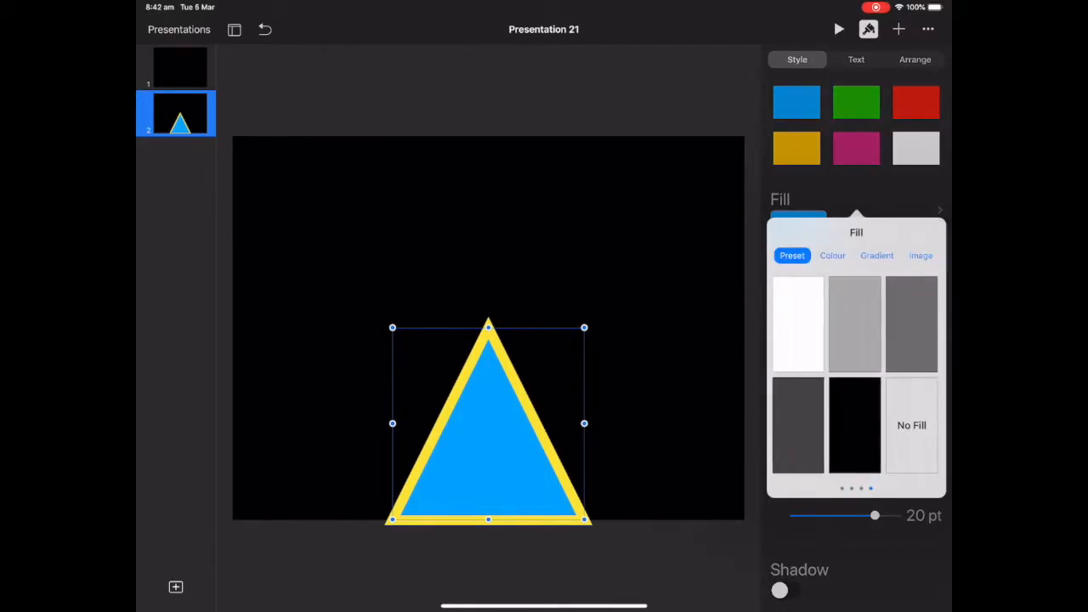
Set the triangle's fill to No Fill and close the fill options.
click(911, 425)
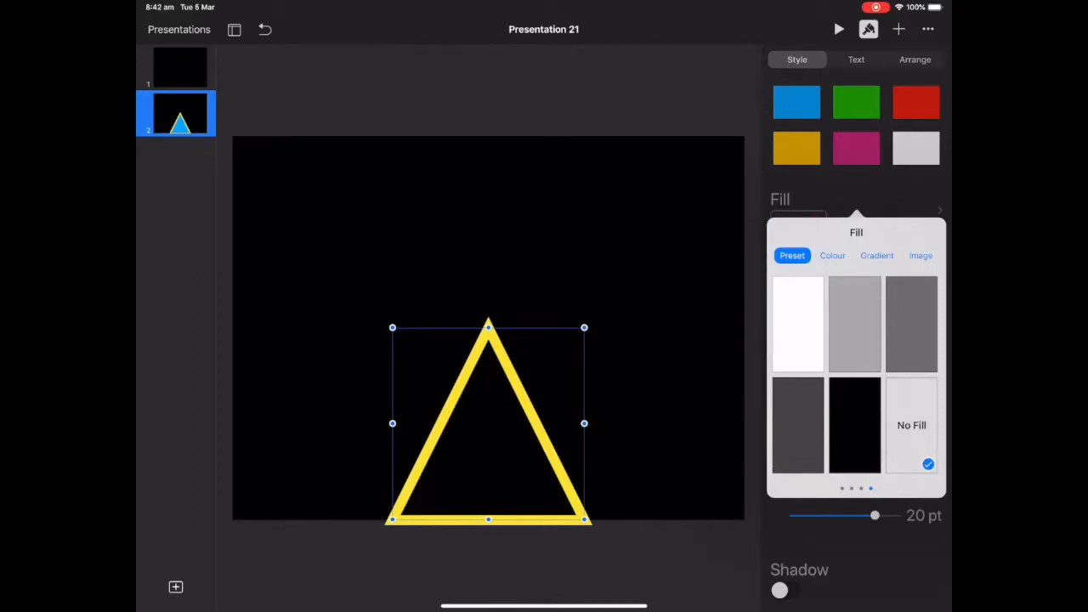
click(911, 425)
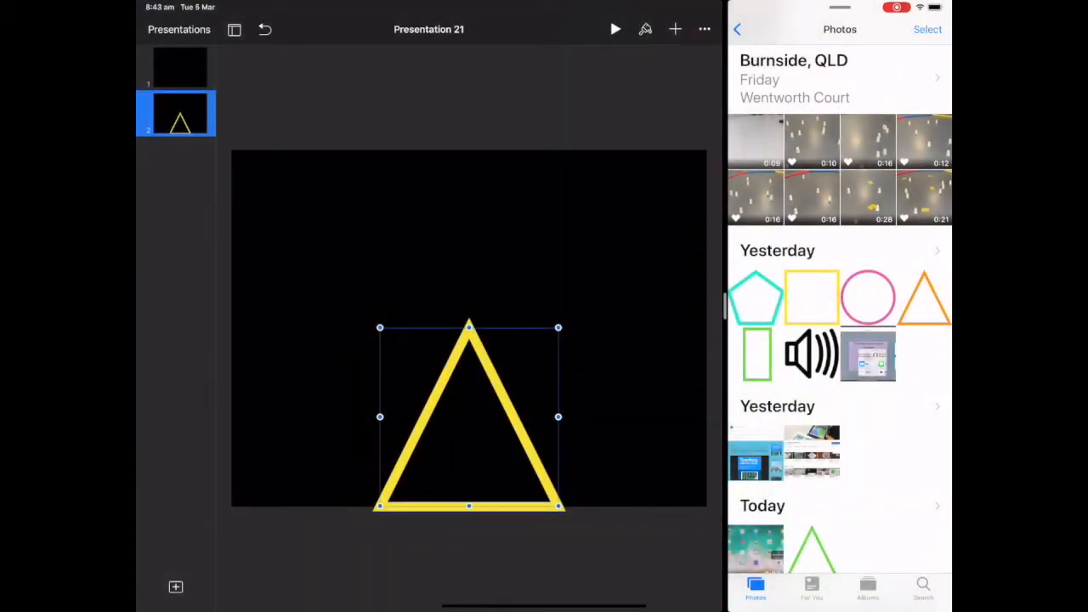
Bring Photos into Split View beside the Keynote slide.
scroll(down, 3)
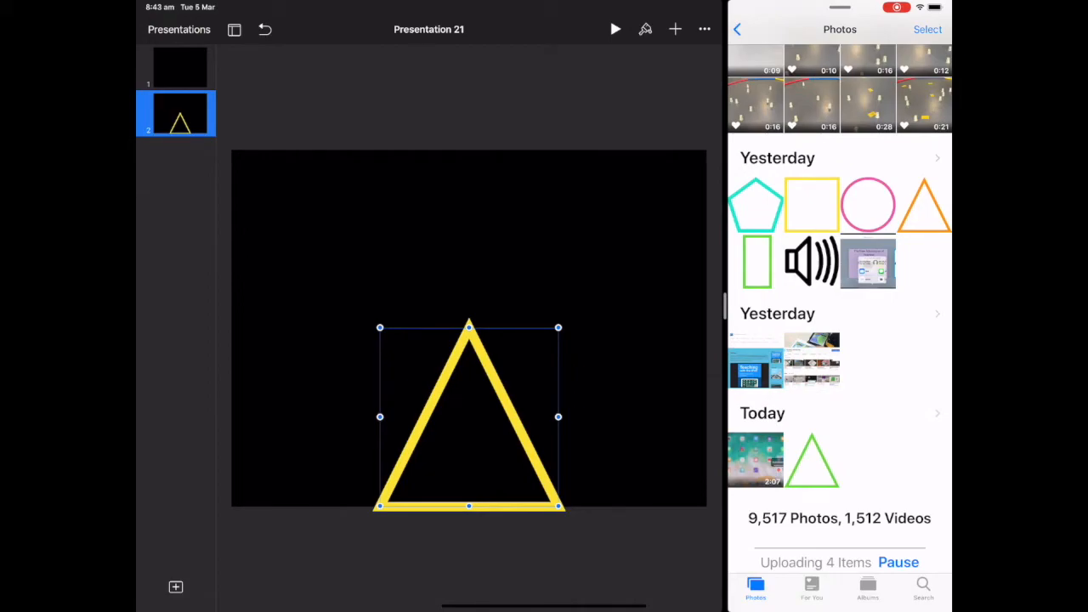